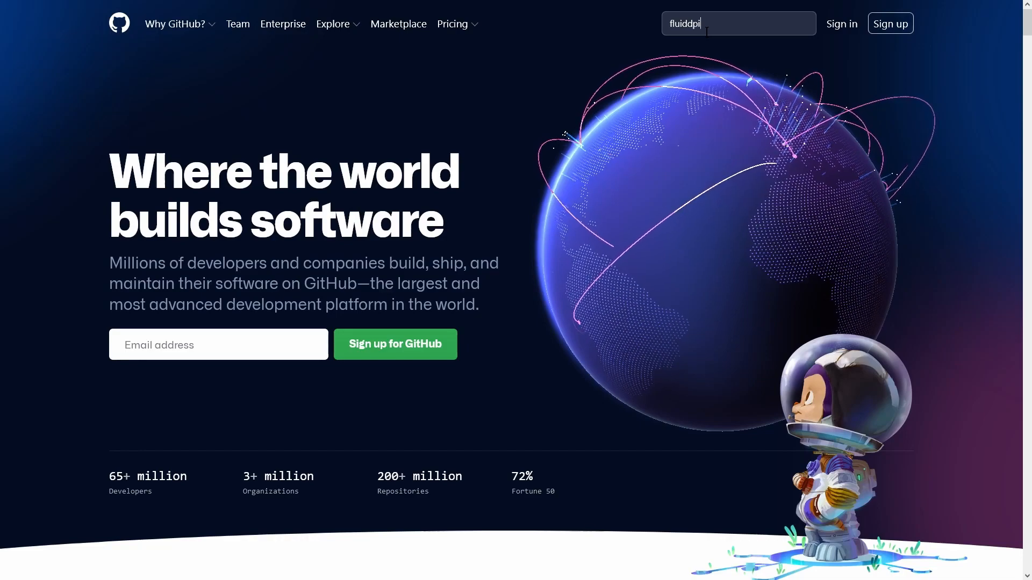
# Search GitHub for fluiddpi.
pyautogui.press('Enter')
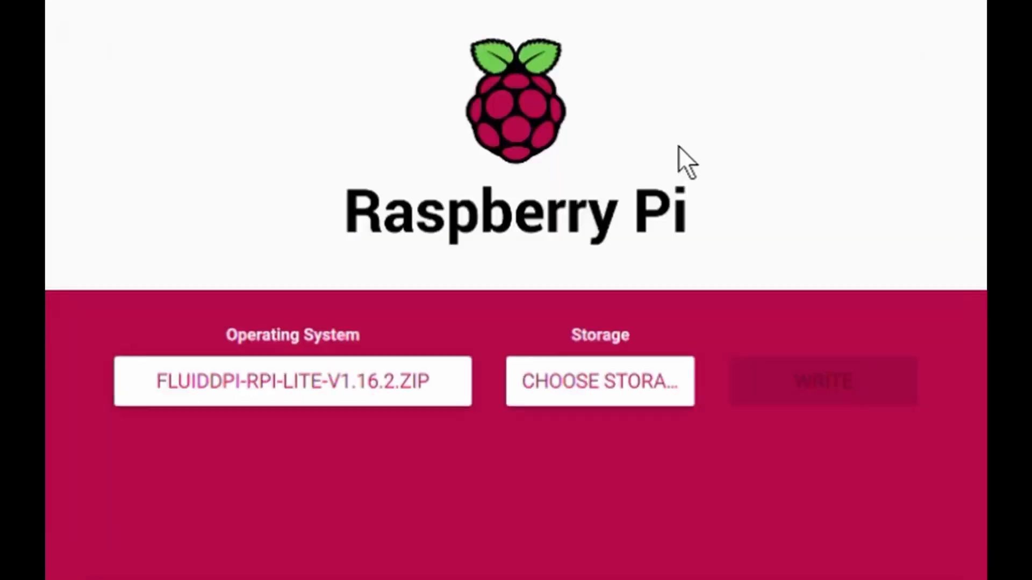
# Choose the SD card as storage and open the advanced options to set hostname ender.
pyautogui.click(599, 381)
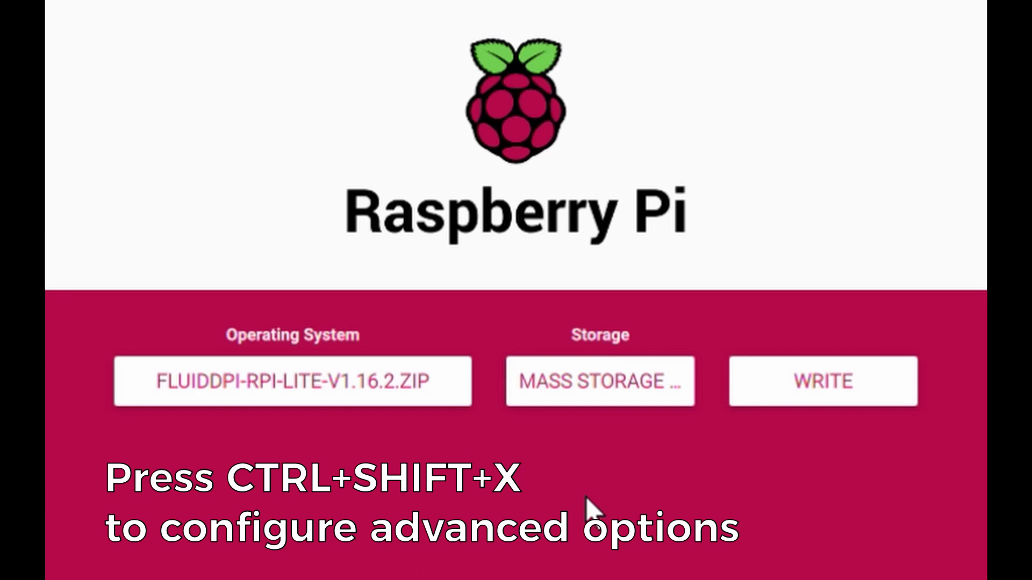
pyautogui.press('ctrl+shift+x')
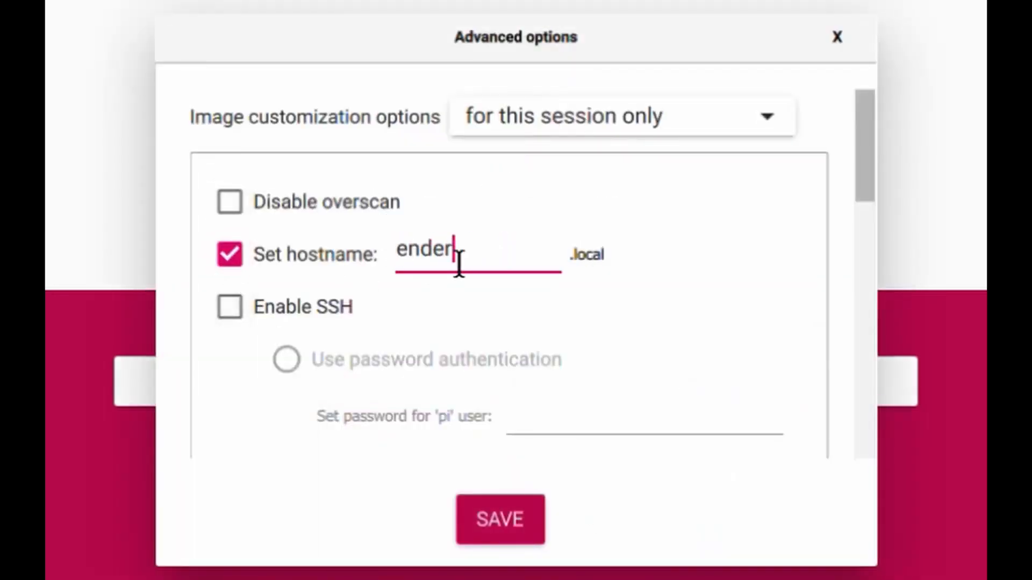
pyautogui.scroll(-3)
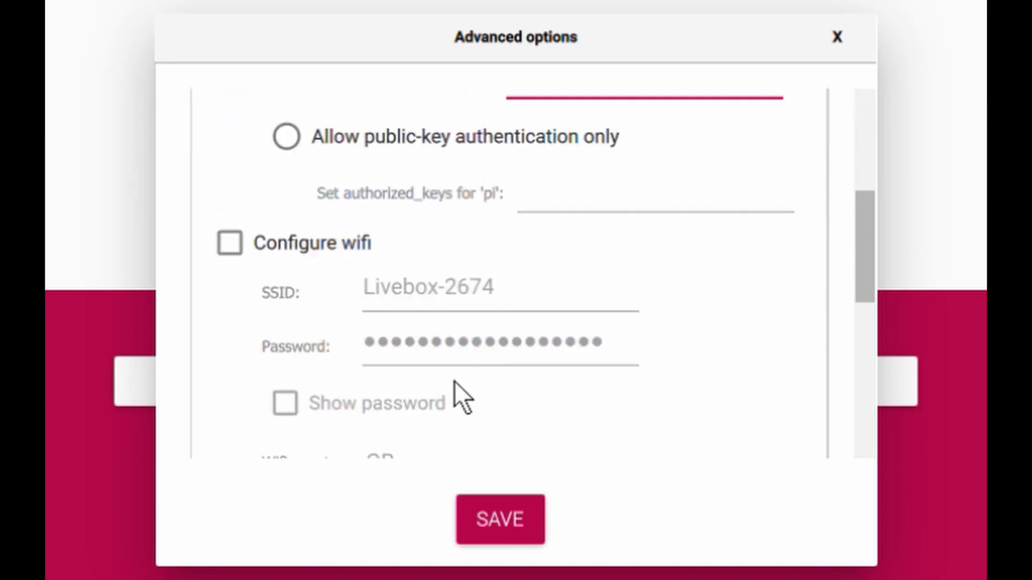
pyautogui.scroll(-3)
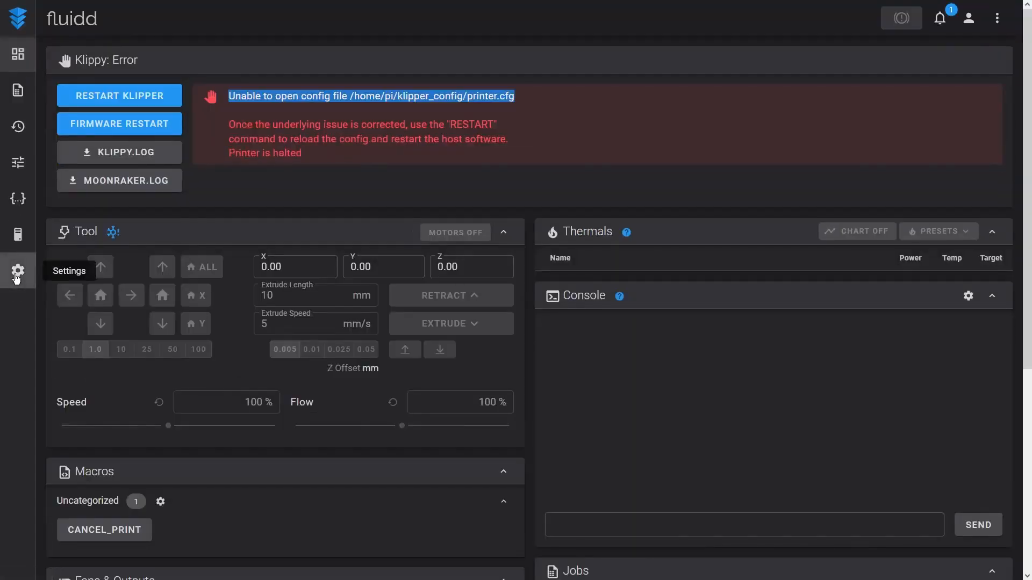
# Open Fluidd's settings page from the sidebar gear.
pyautogui.click(18, 271)
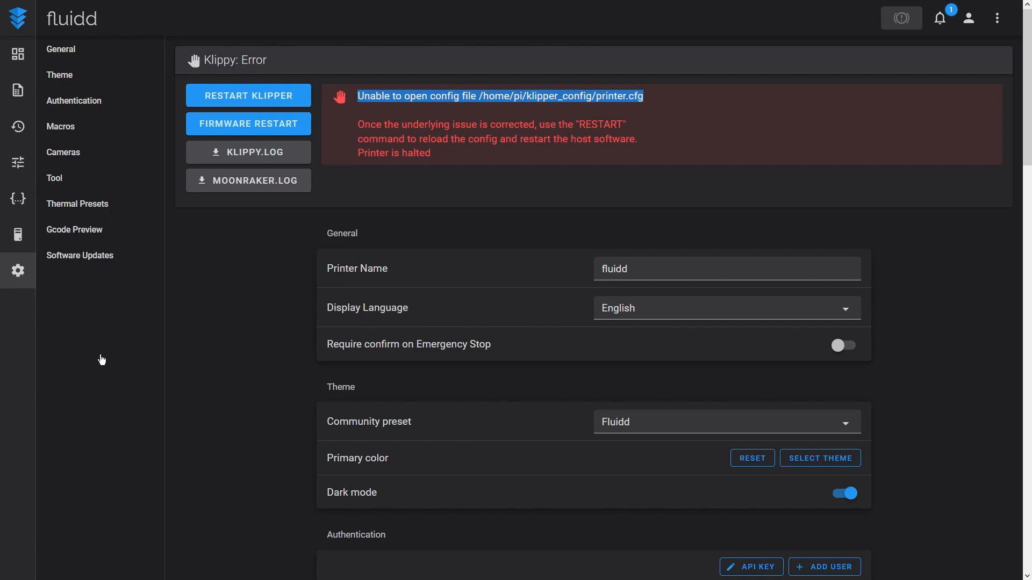
pyautogui.moveTo(267, 346)
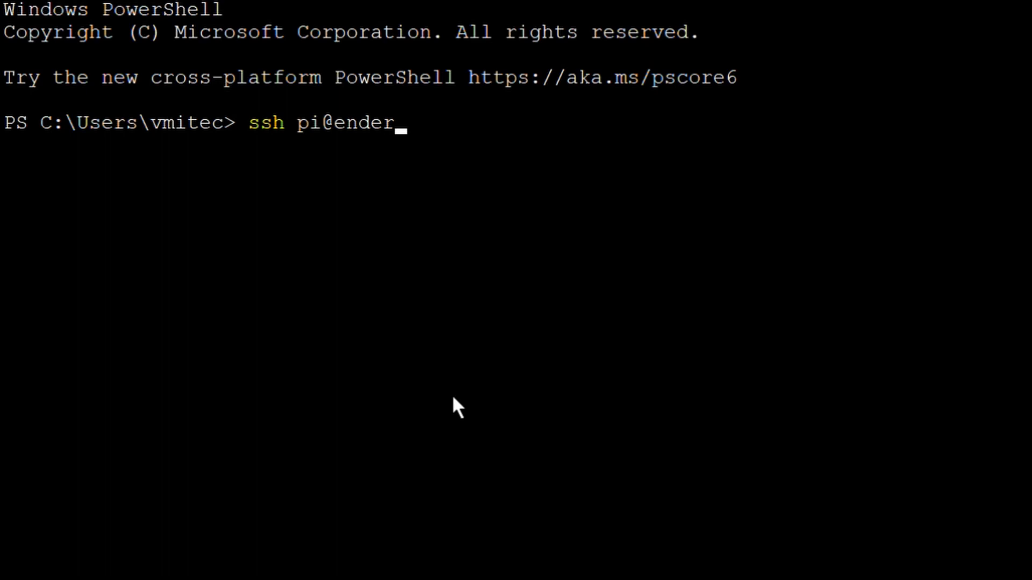
# Set menuconfig to STM32F103, 28KiB bootloader and USART1 serial, save, then compile with make.
pyautogui.write('3')
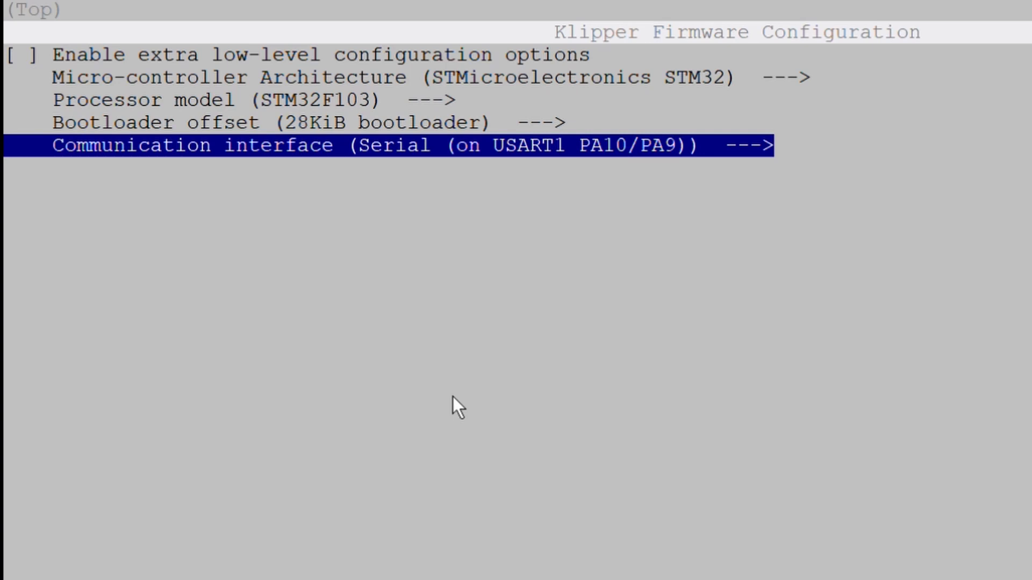
pyautogui.press('q')
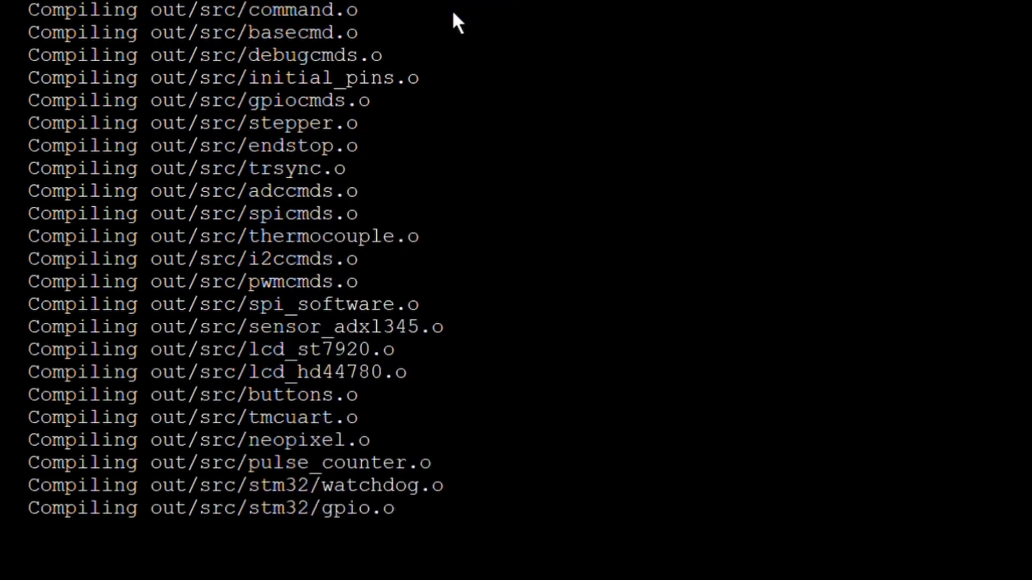
pyautogui.scroll(-3)
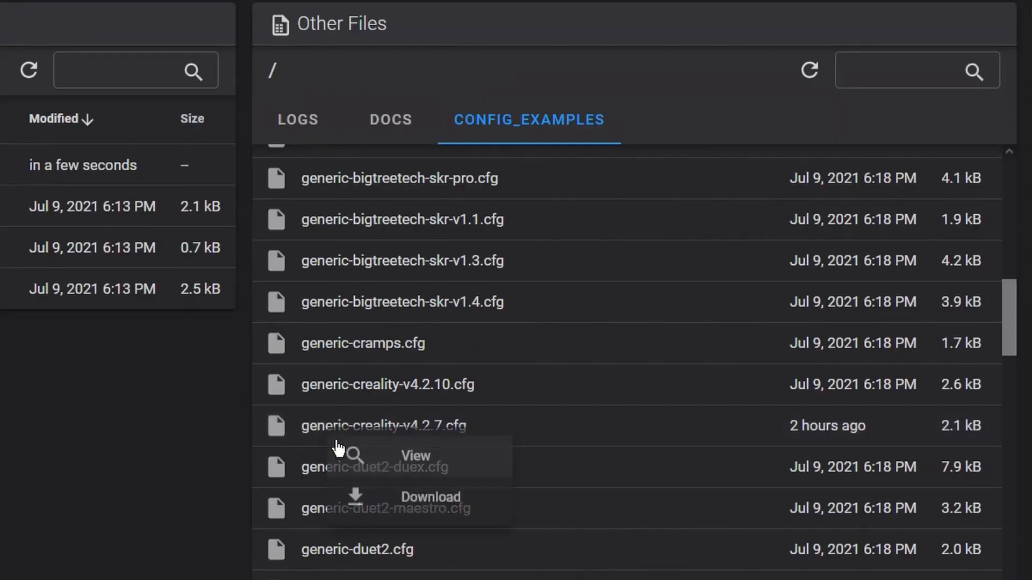
# Create printer.cfg from the generic-creality-v4.2.7 example and open it for editing.
pyautogui.click(430, 497)
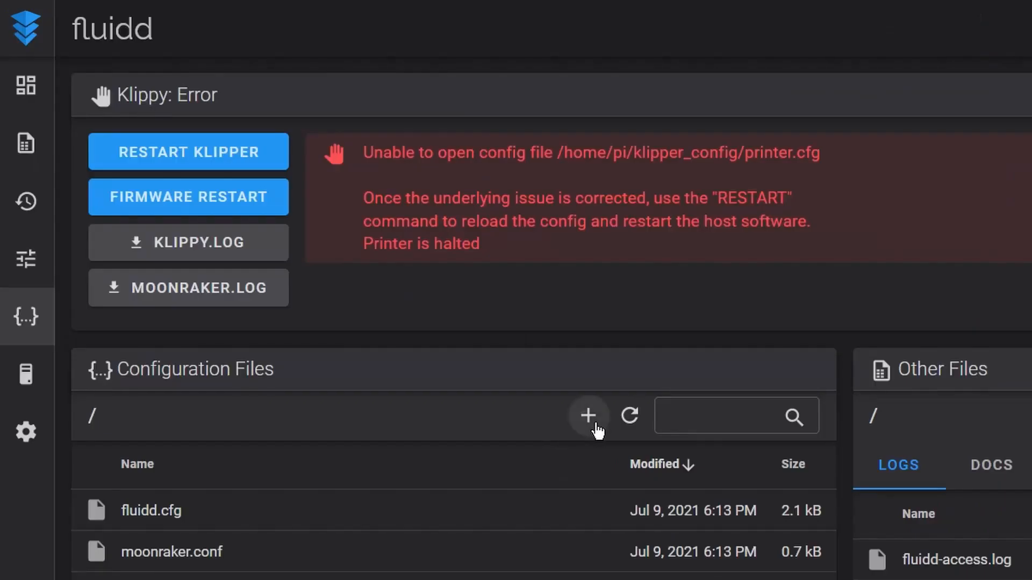
pyautogui.click(587, 415)
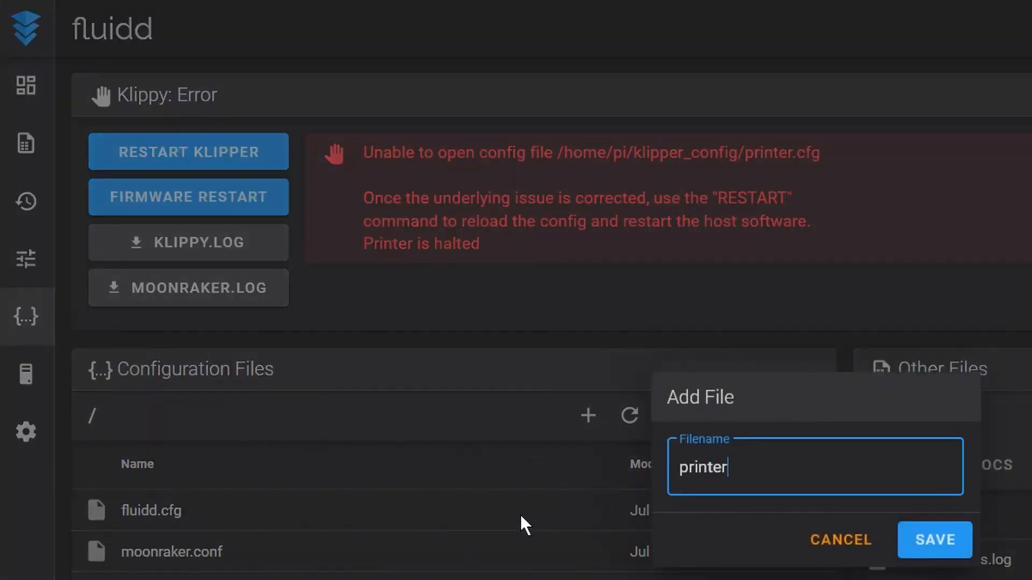
pyautogui.click(932, 540)
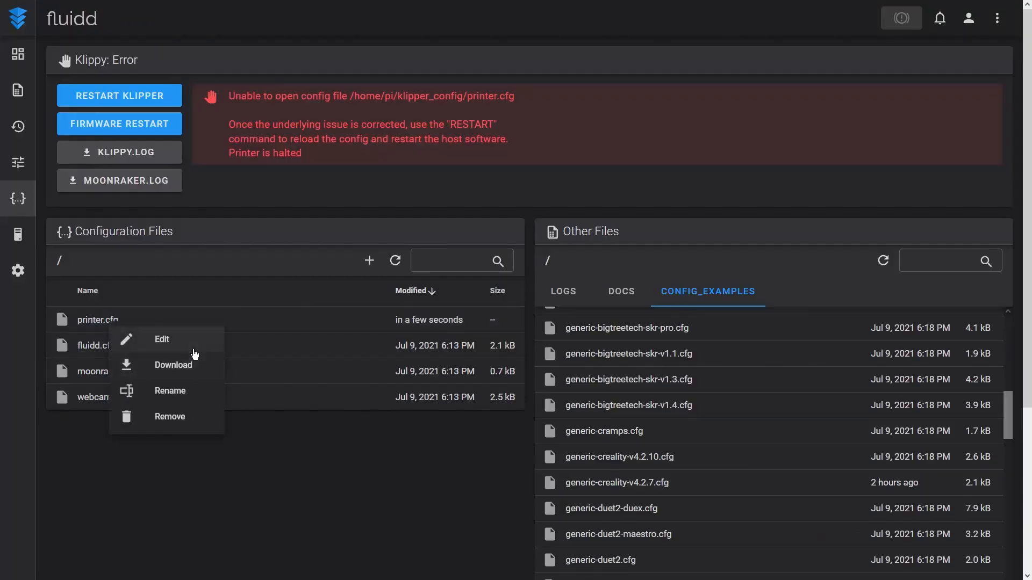
pyautogui.click(162, 340)
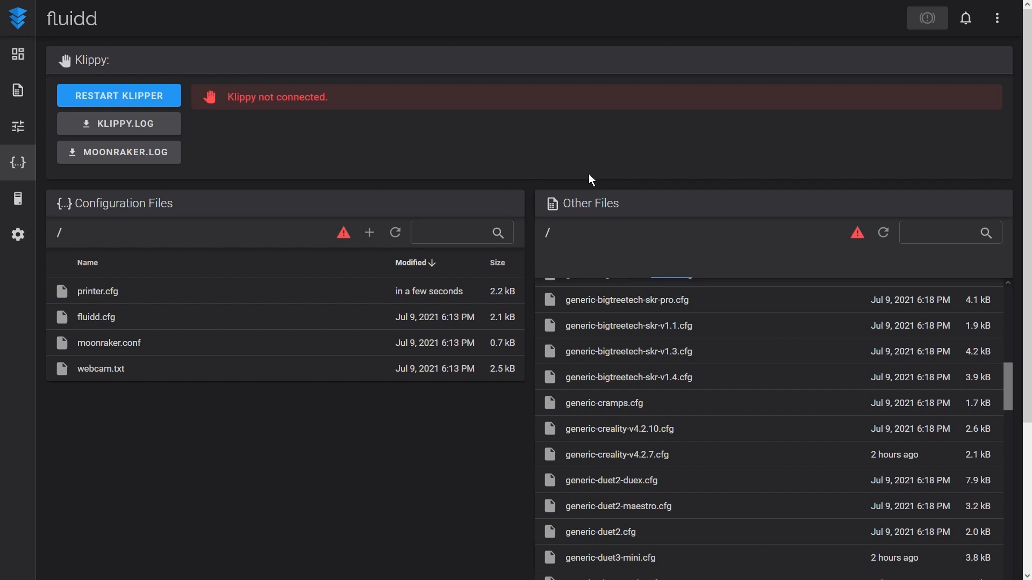
# Append [virtual_sdcard], [display_status], [pause_resume] and the CANCEL_PRINT_BASE-based pause/resume/cancel macros.
pyautogui.rightClick(97, 329)
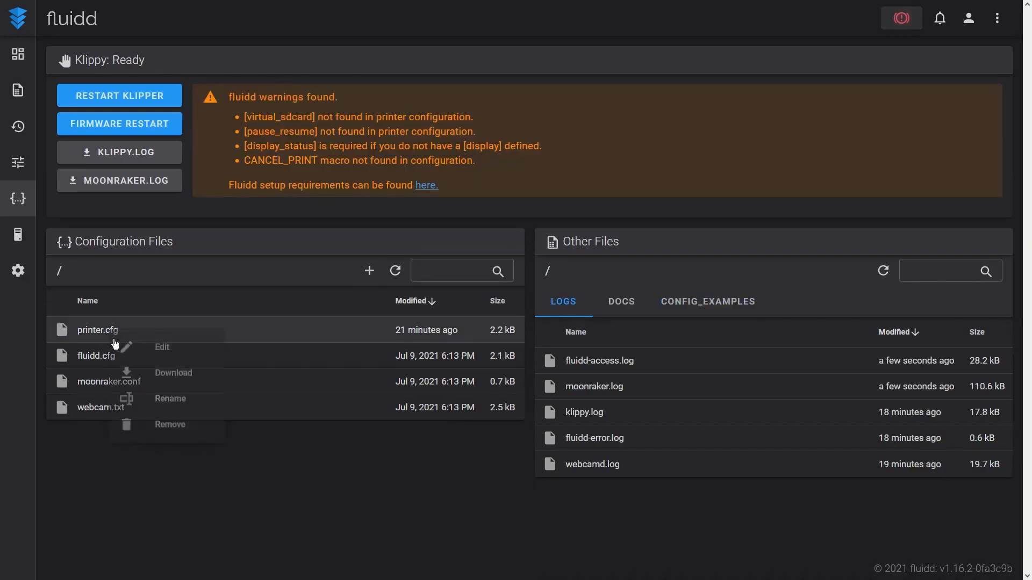
pyautogui.click(161, 347)
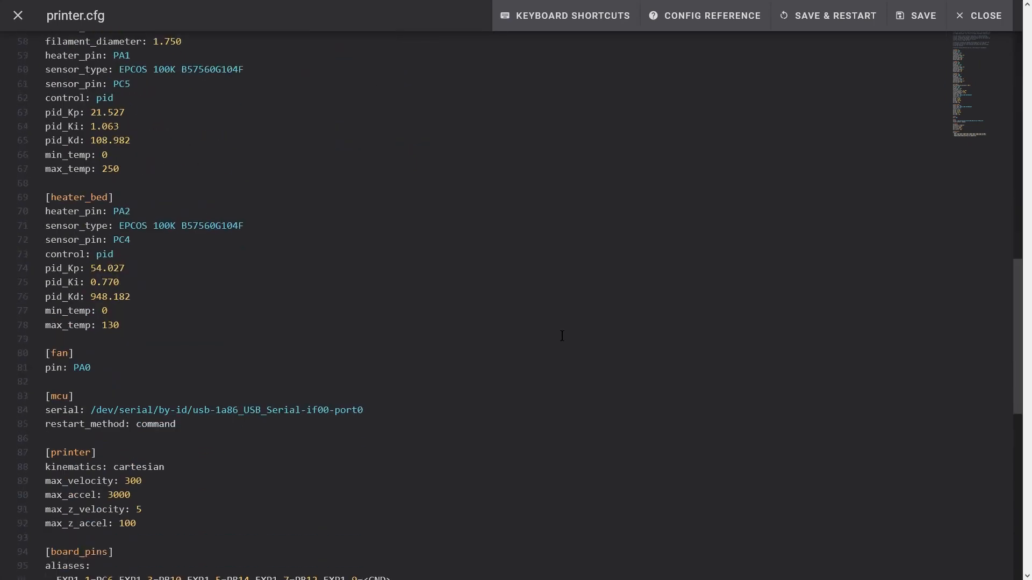
pyautogui.scroll(-3)
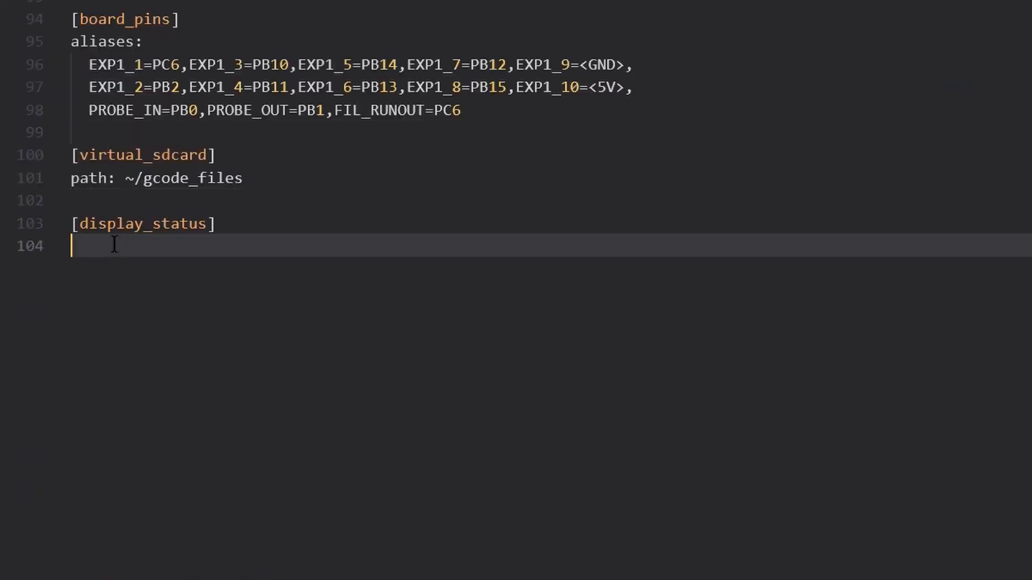
pyautogui.write('[pause_resume]')
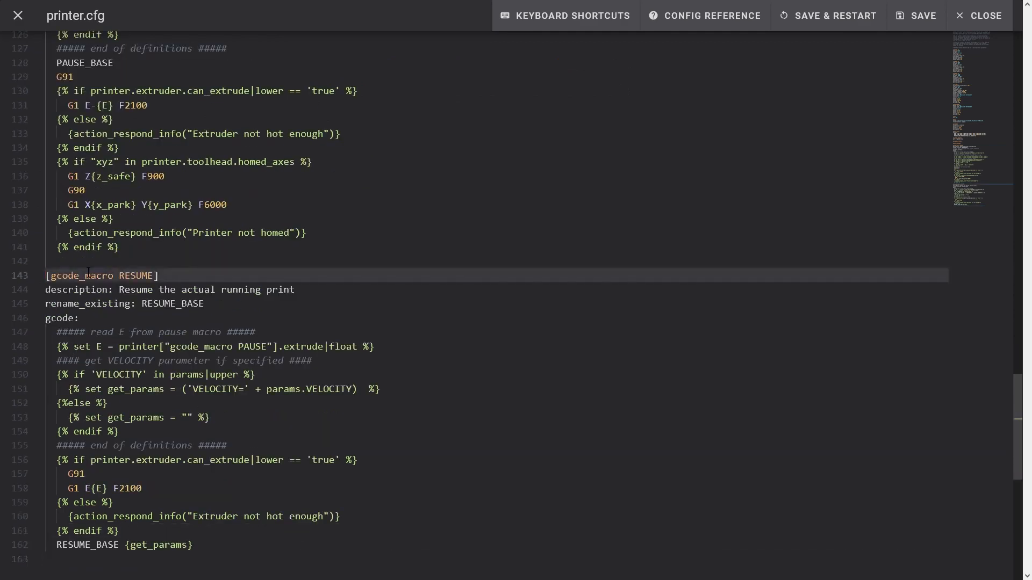
pyautogui.write('CANCEL_PRINT_BASE')
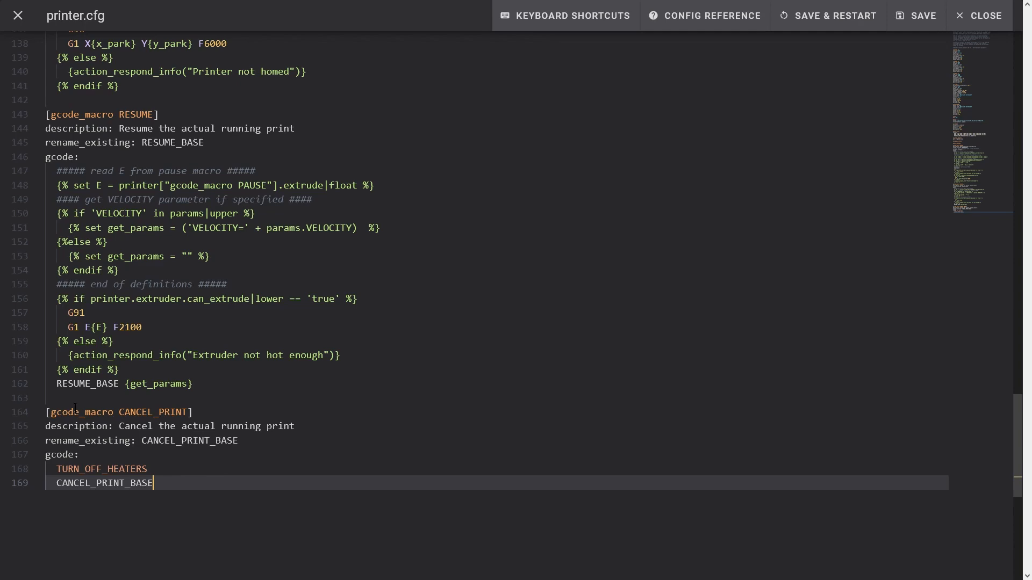
pyautogui.press('enter')
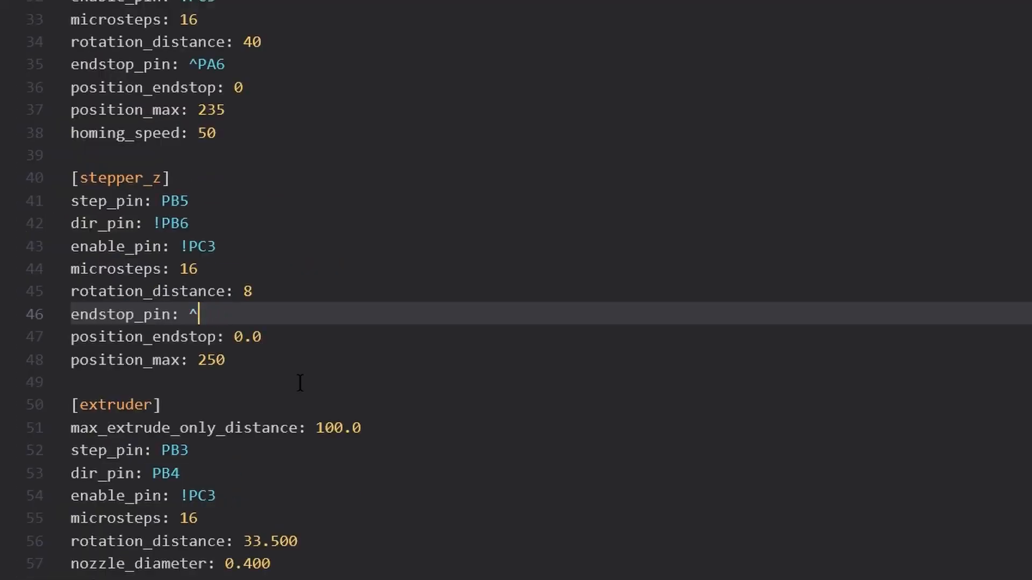
# Change the [stepper_z] endstop_pin to probe:z_virtual_endstop and add position_min: -4.
pyautogui.write('probe:z_virtual_endstop')
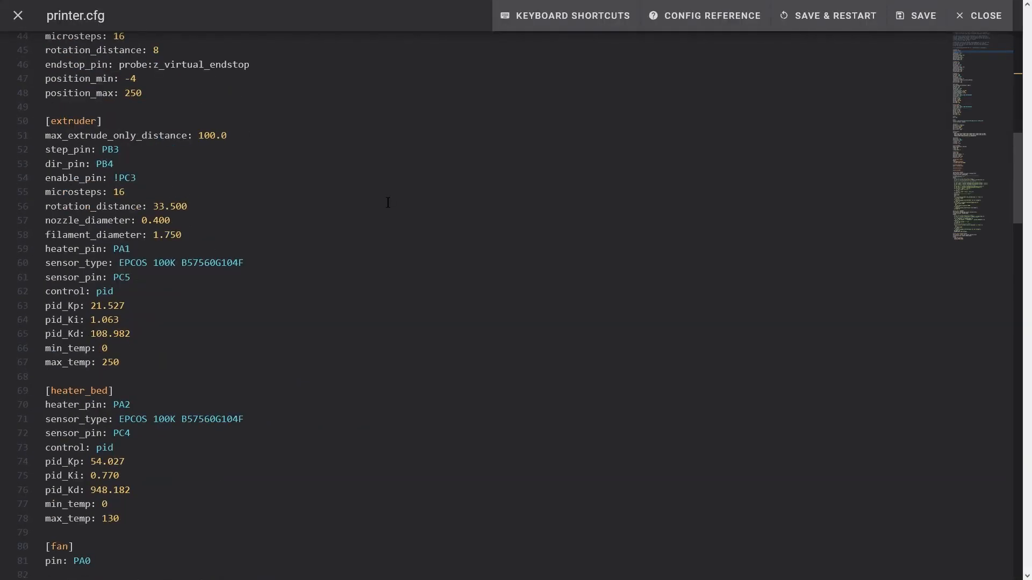
pyautogui.scroll(-3)
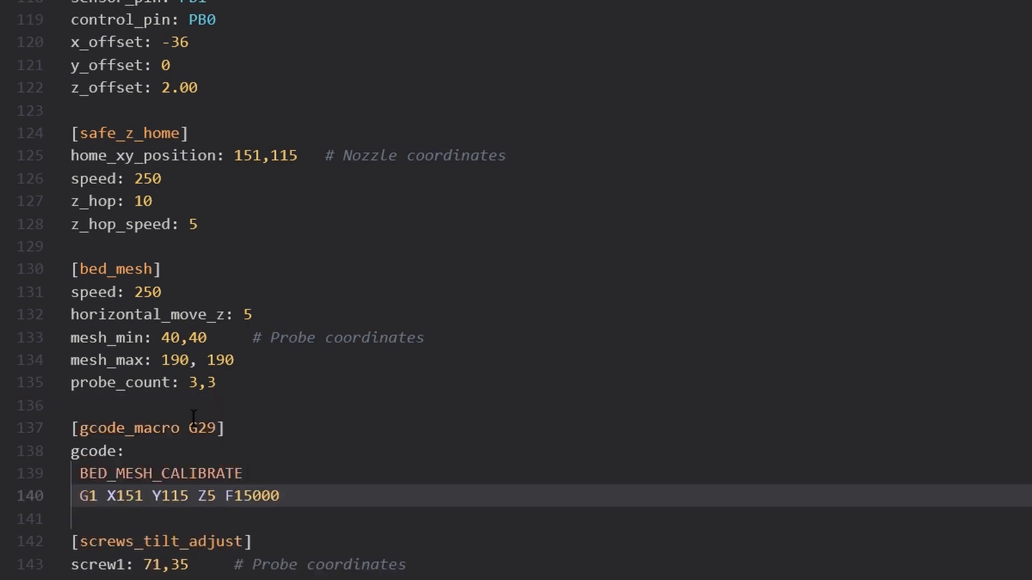
pyautogui.moveTo(191, 421)
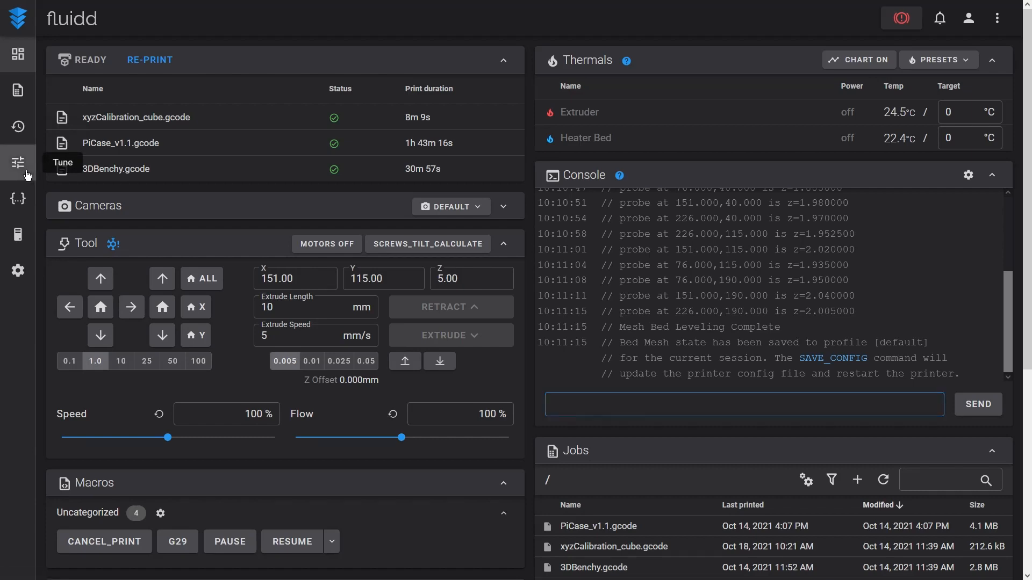
# Confirm 'Mesh Bed Leveling Complete' in the console and go to the Tune page.
pyautogui.click(18, 162)
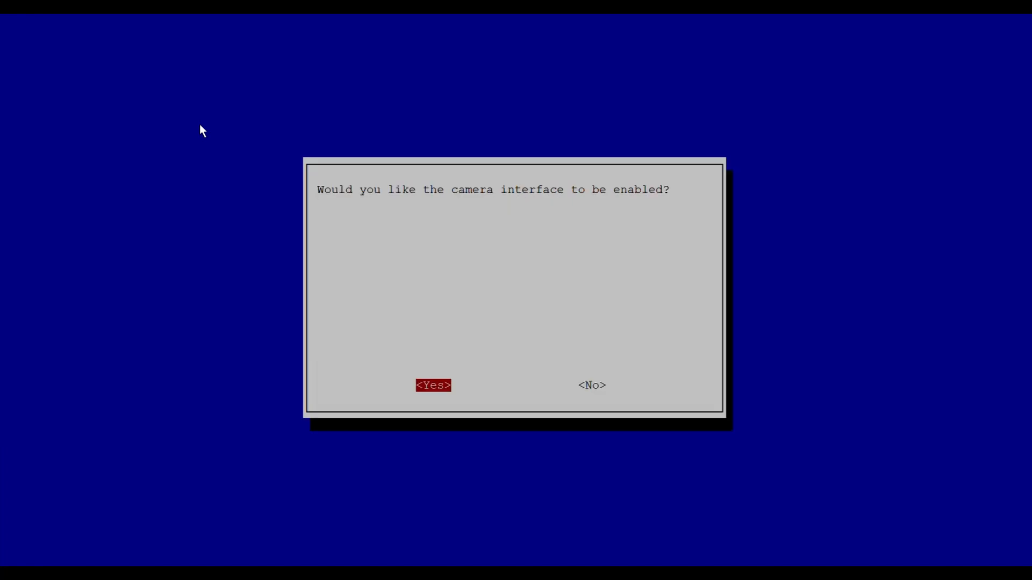
# Answer Yes to enabling the camera interface in raspi-config and acknowledge with Ok.
pyautogui.click(433, 384)
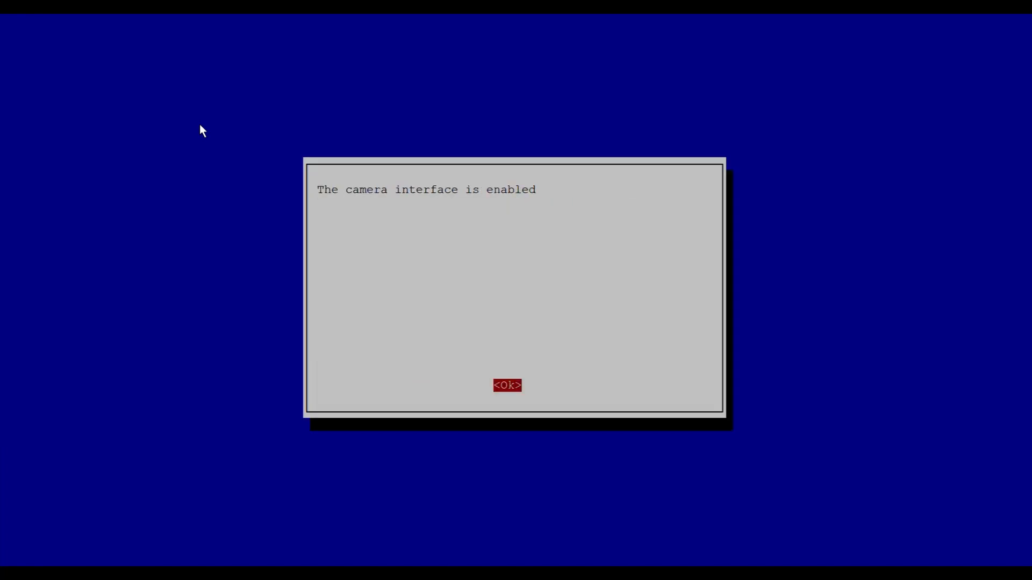
pyautogui.click(507, 385)
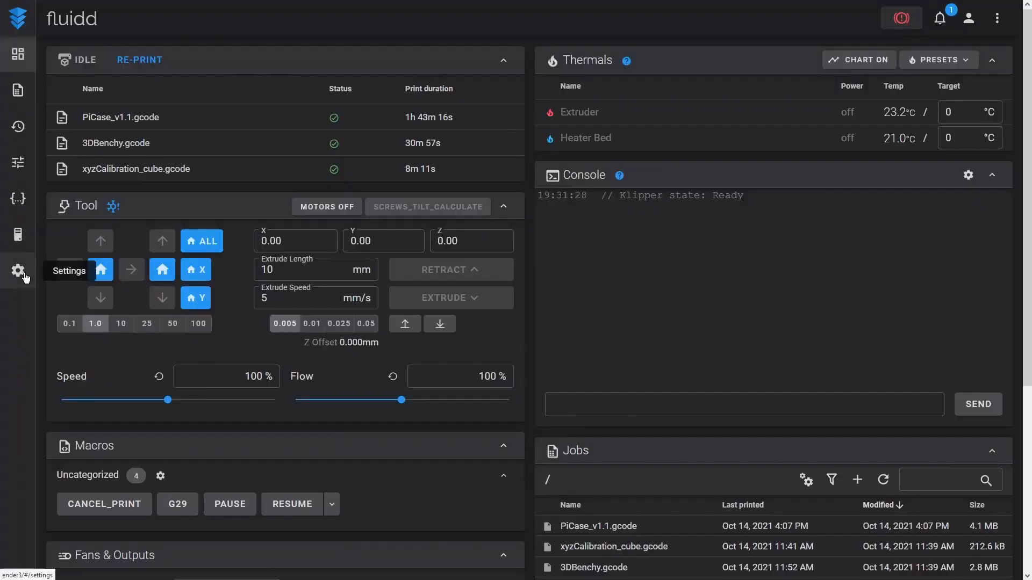
# Add a camera with default settings under Settings > Cameras and expand the dashboard camera panel.
pyautogui.click(18, 270)
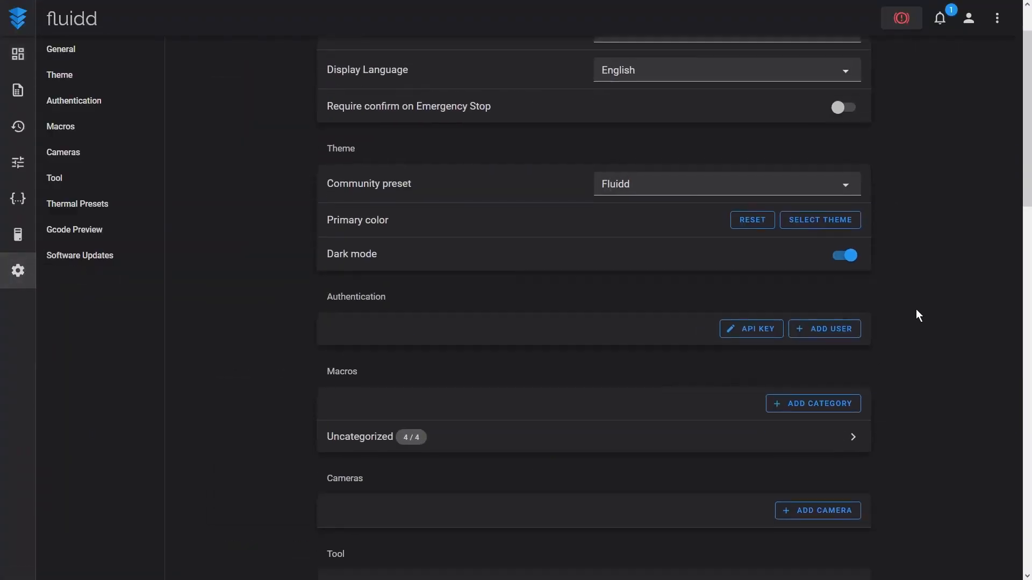
pyautogui.scroll(-3)
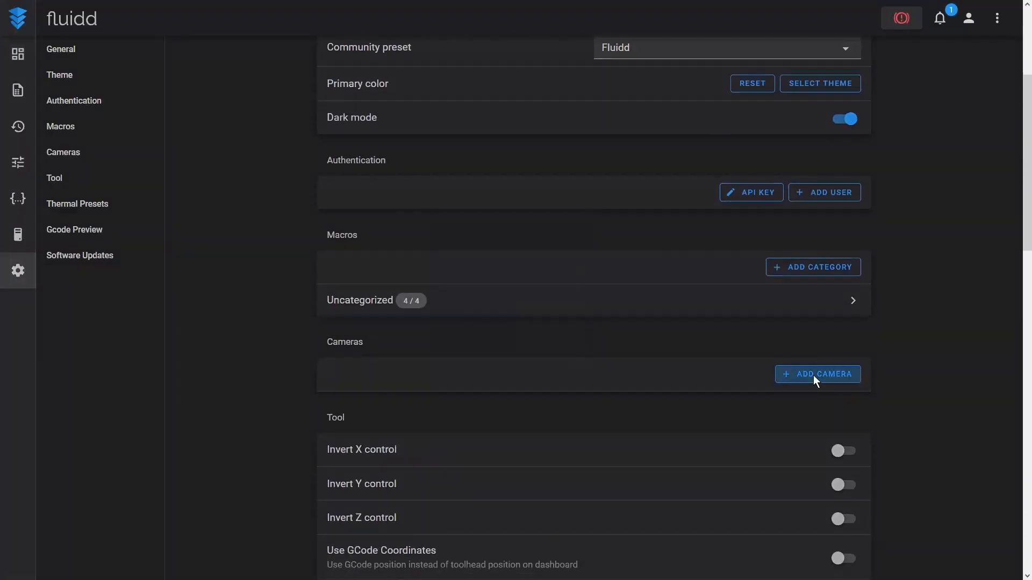
pyautogui.click(817, 374)
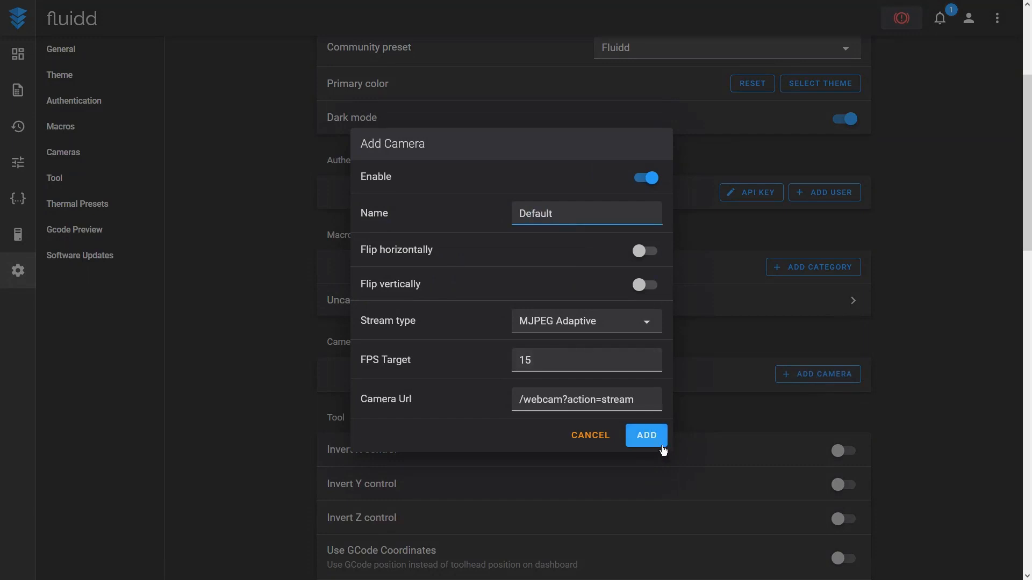
pyautogui.click(645, 435)
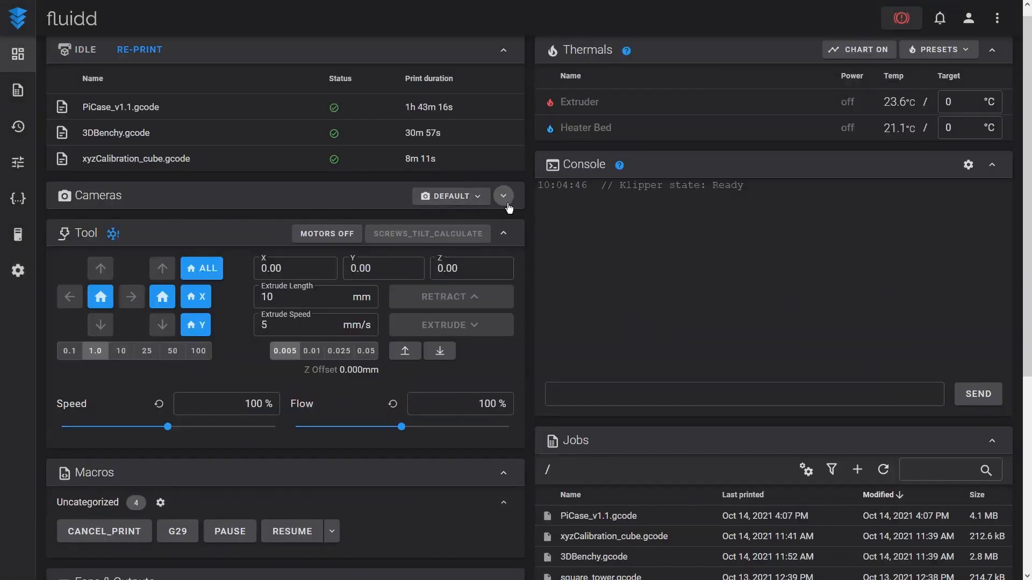
pyautogui.click(503, 196)
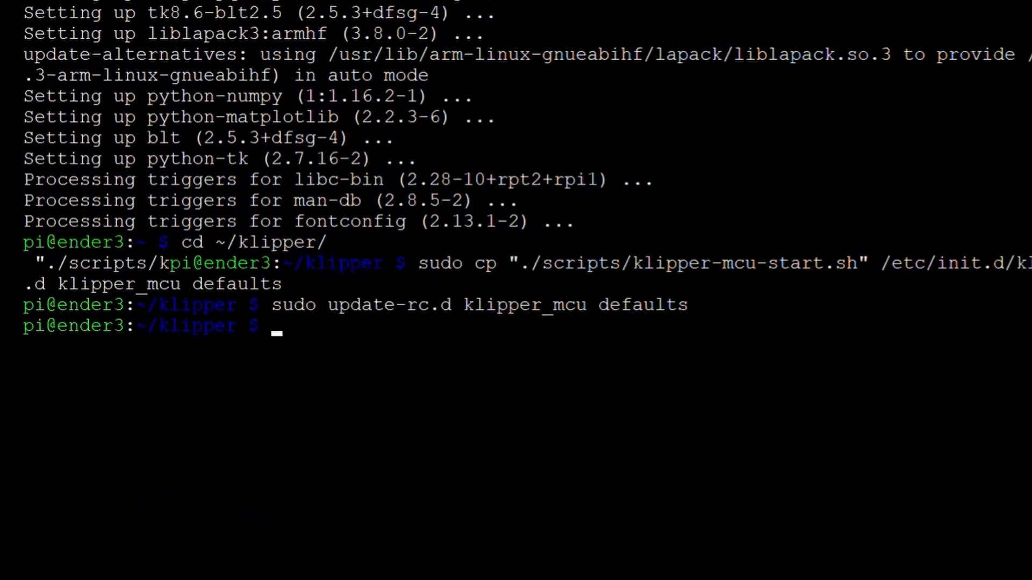
# Run sudo raspi-config and make flash to build and flash the Klipper host MCU firmware.
pyautogui.write('sudo raspi-config')
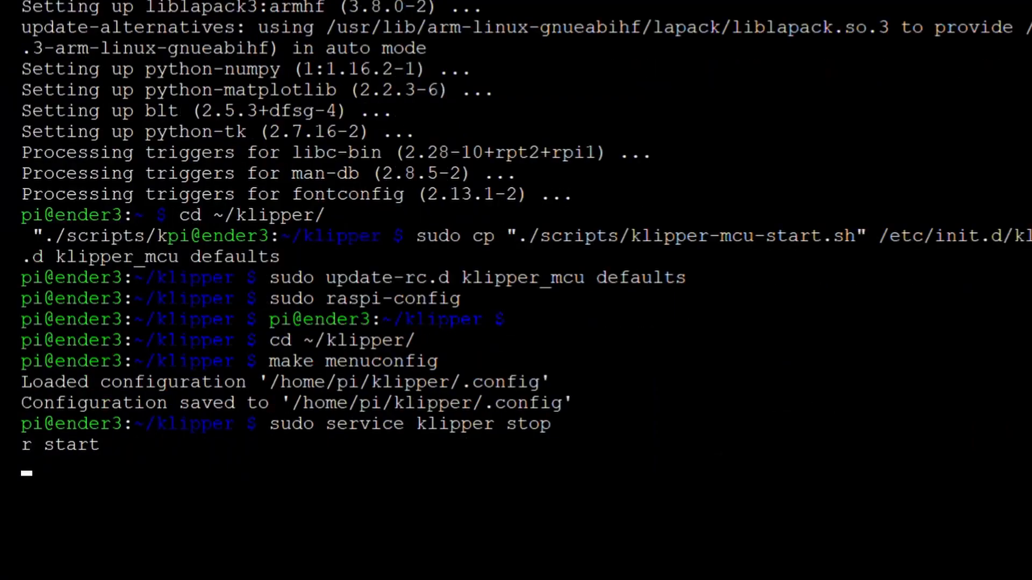
pyautogui.write('make flash')
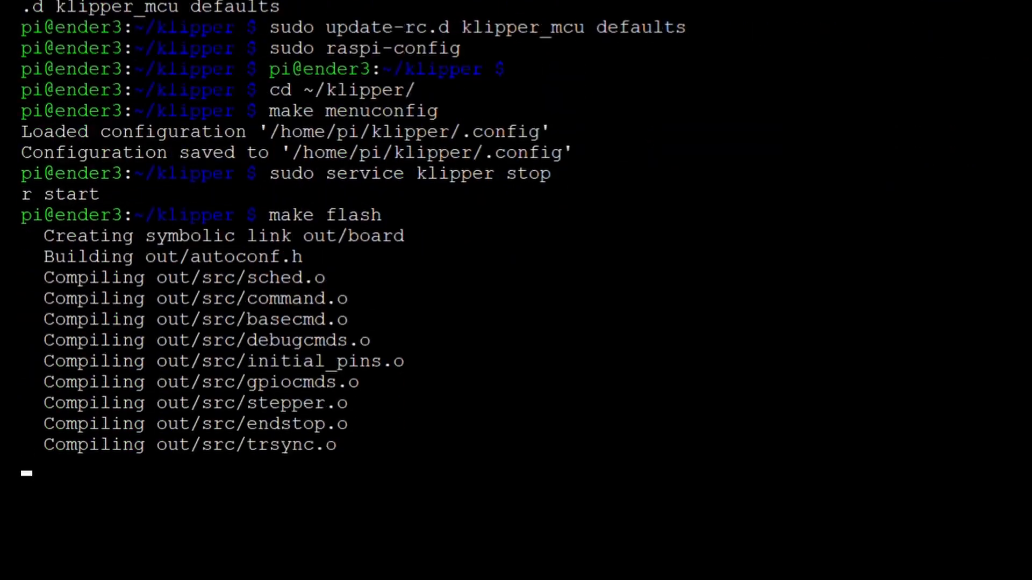
pyautogui.scroll(-3)
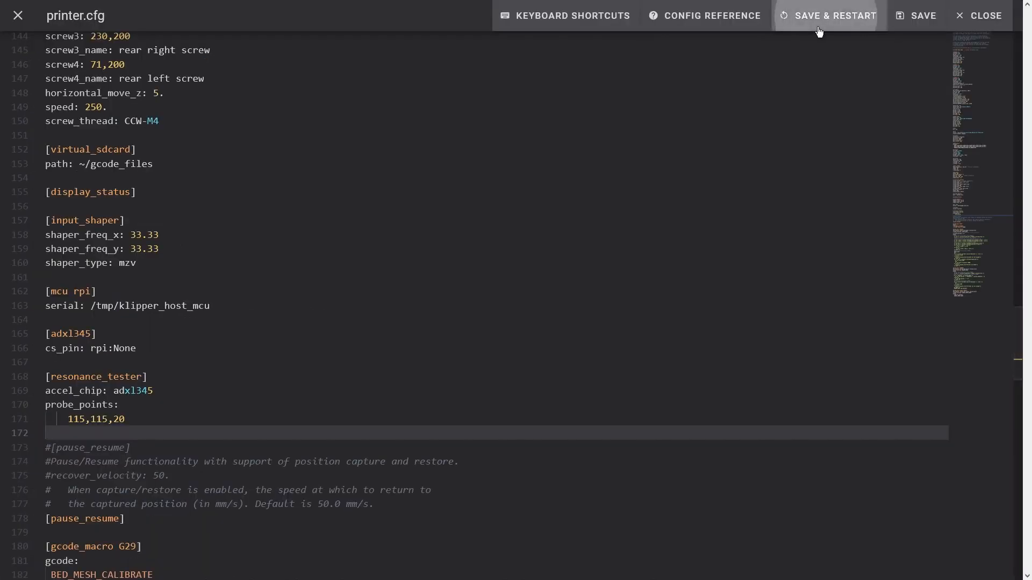
# Save and restart Klipper, query the accelerometer, and send TEST_RESONANCES AXIS=X.
pyautogui.click(984, 15)
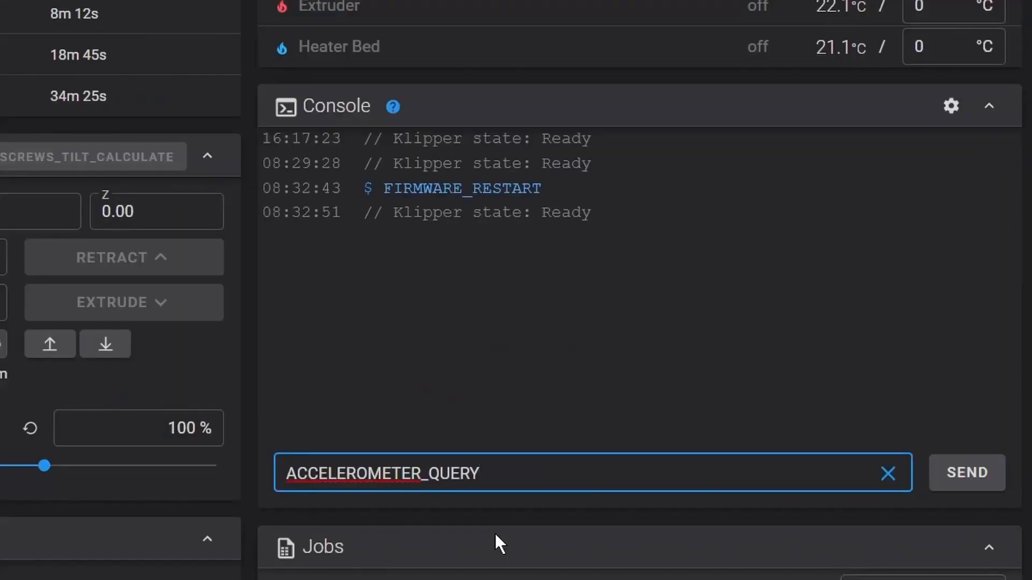
pyautogui.click(966, 473)
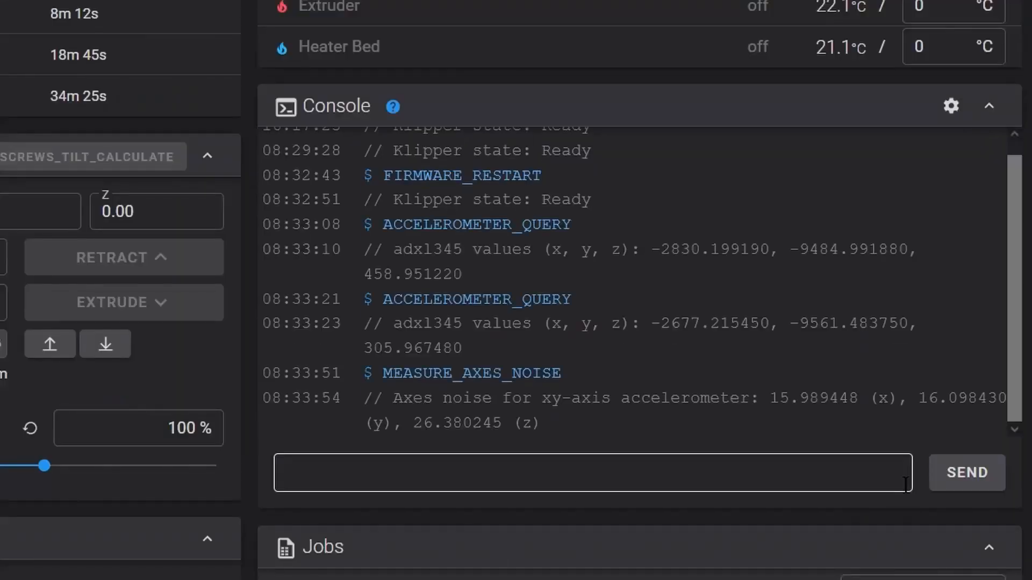
pyautogui.write('TEST_RESONANCES AXIS=X')
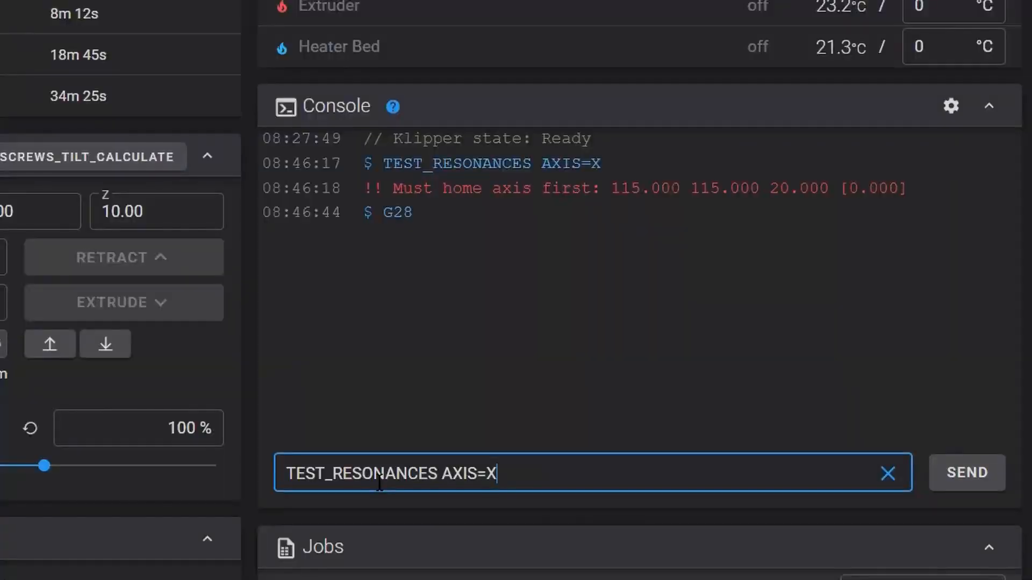
pyautogui.click(966, 473)
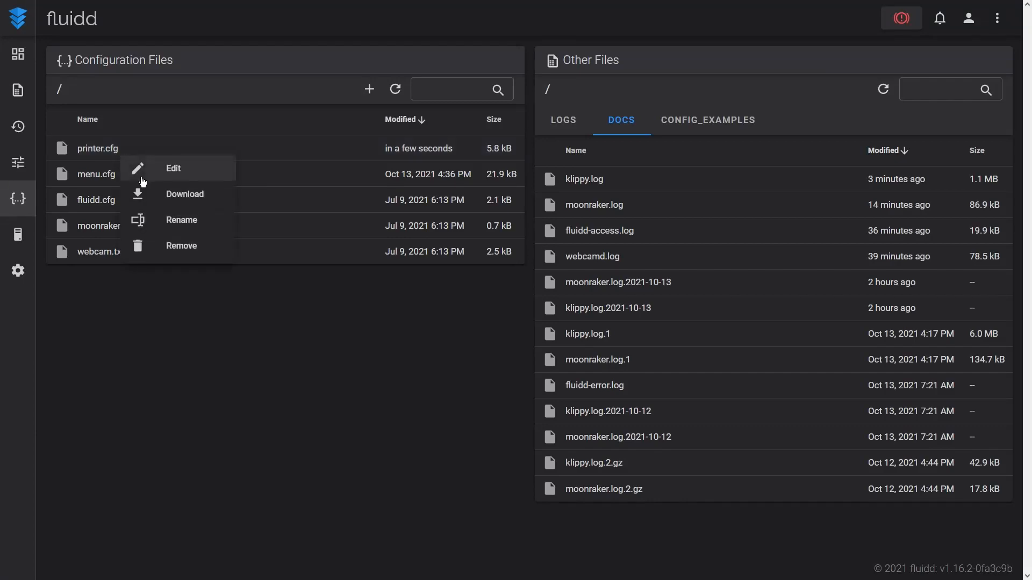
# Edit printer.cfg's [input_shaper] section: shaper_type_x 3hu, shaper_freq_x 67.8.
pyautogui.click(174, 168)
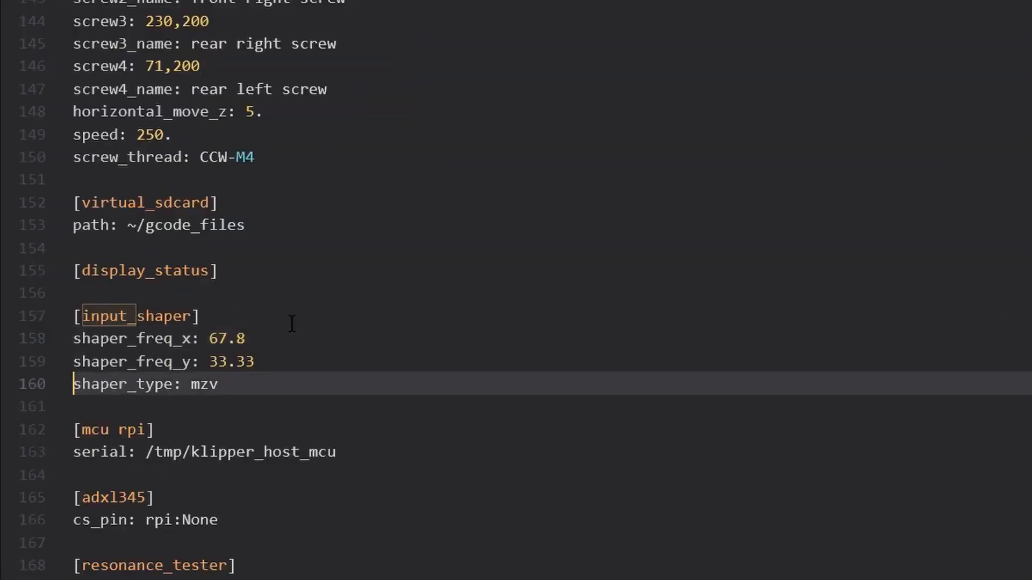
pyautogui.write('shaper_type_x: 3hu')
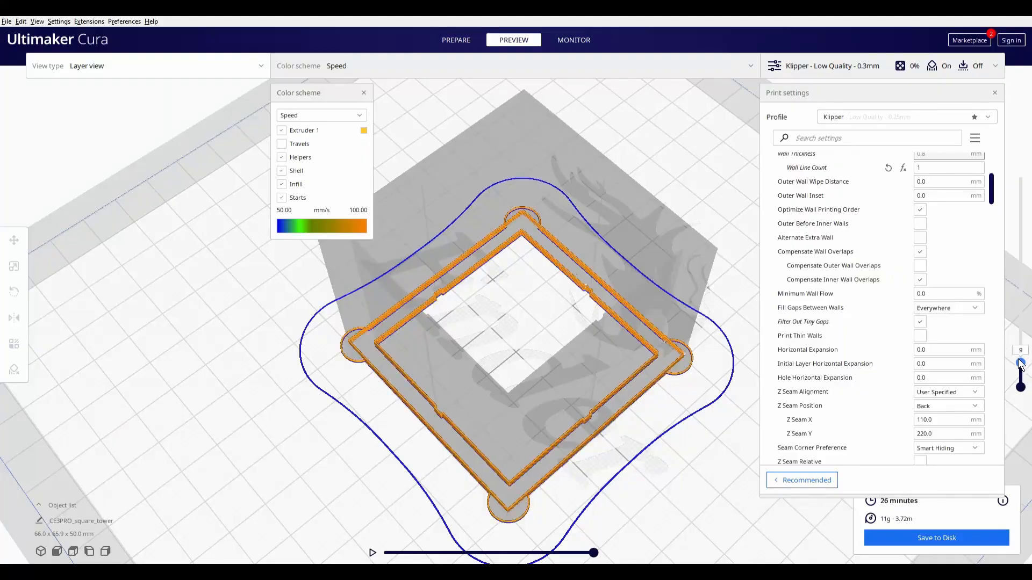
# Step through the sliced square tower's layers with Cura's Preview slider.
pyautogui.moveTo(1020, 362); pyautogui.dragTo(1020, 211)
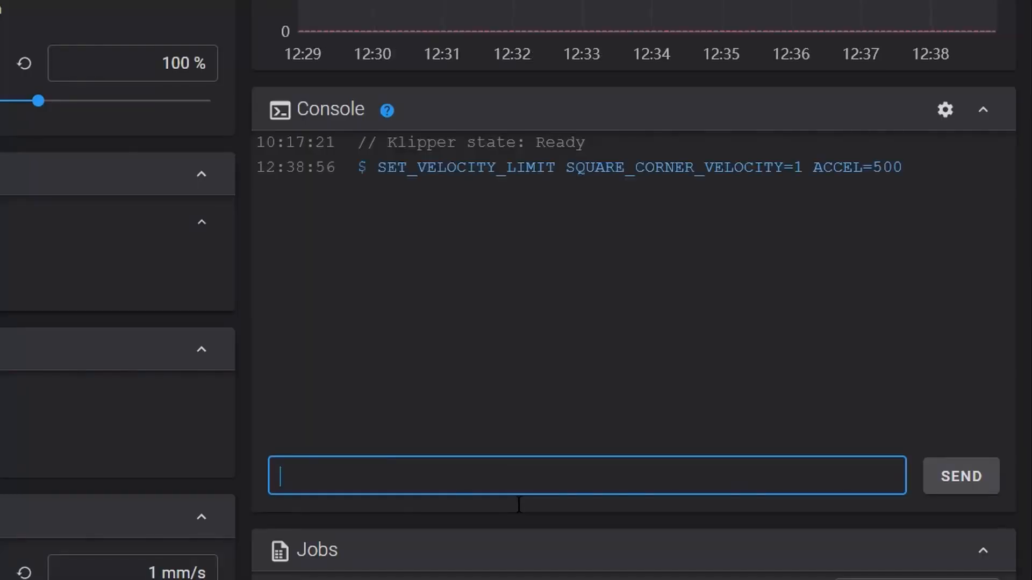
# Send TUNING_TOWER for SET_PRESSURE_ADVANCE (START=0, FACTOR=.005) and reopen printer.cfg for editing.
pyautogui.write('TUNING_TOWER COMMAND=SET_PRESSURE_ADVANCE PARAMETER=ADVANCE START=0 FACTOR=.005')
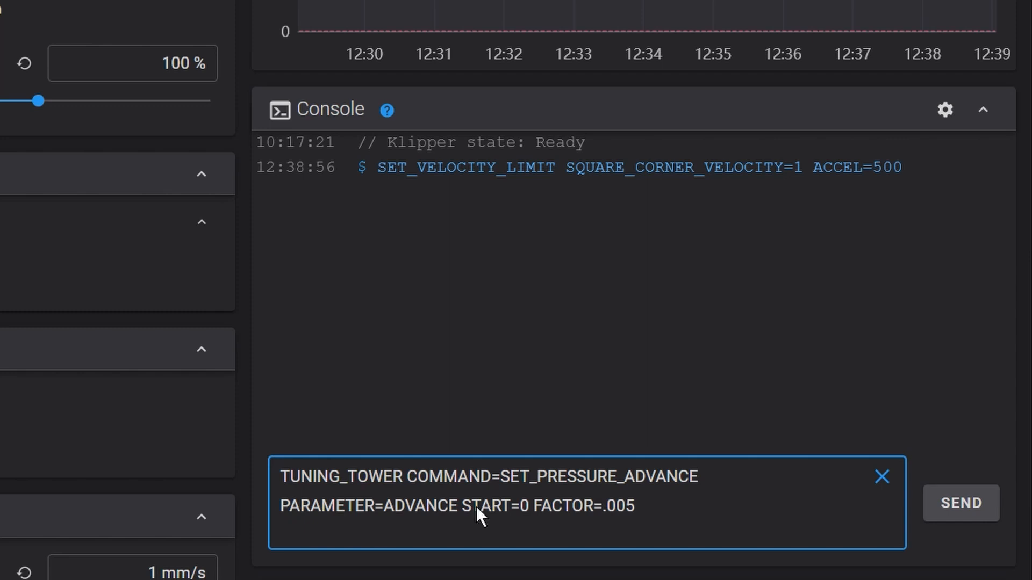
pyautogui.click(960, 504)
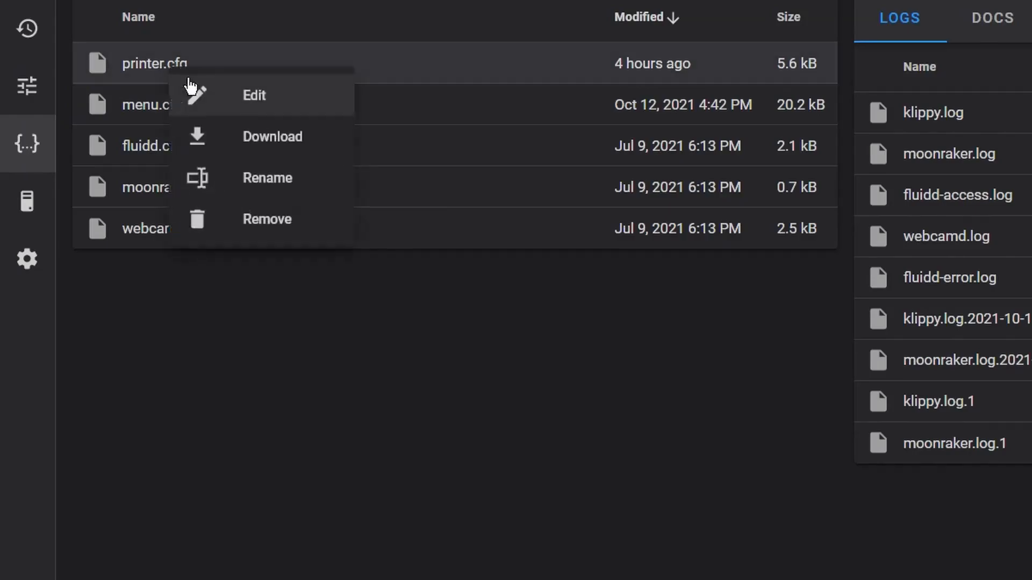
pyautogui.click(255, 95)
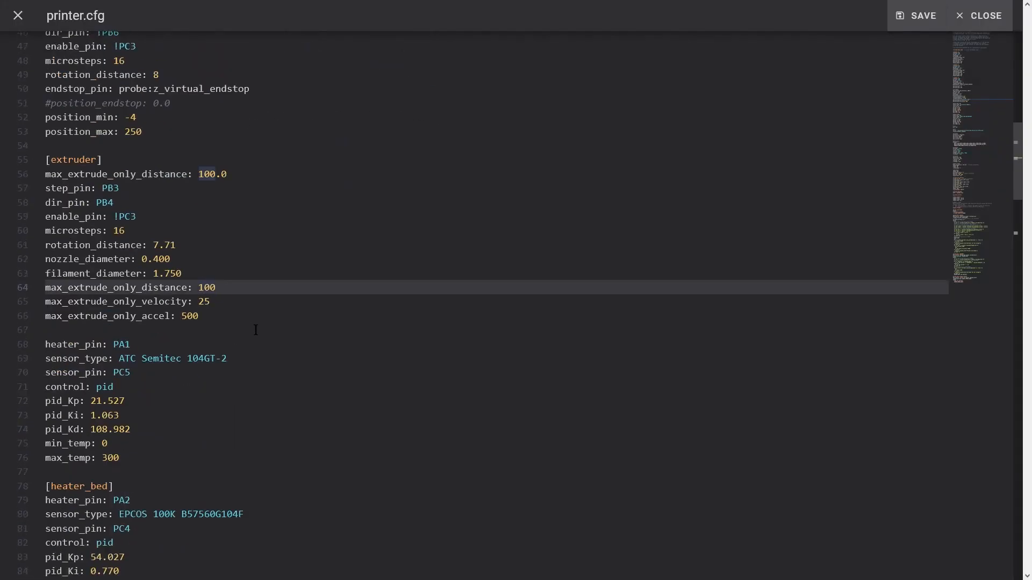